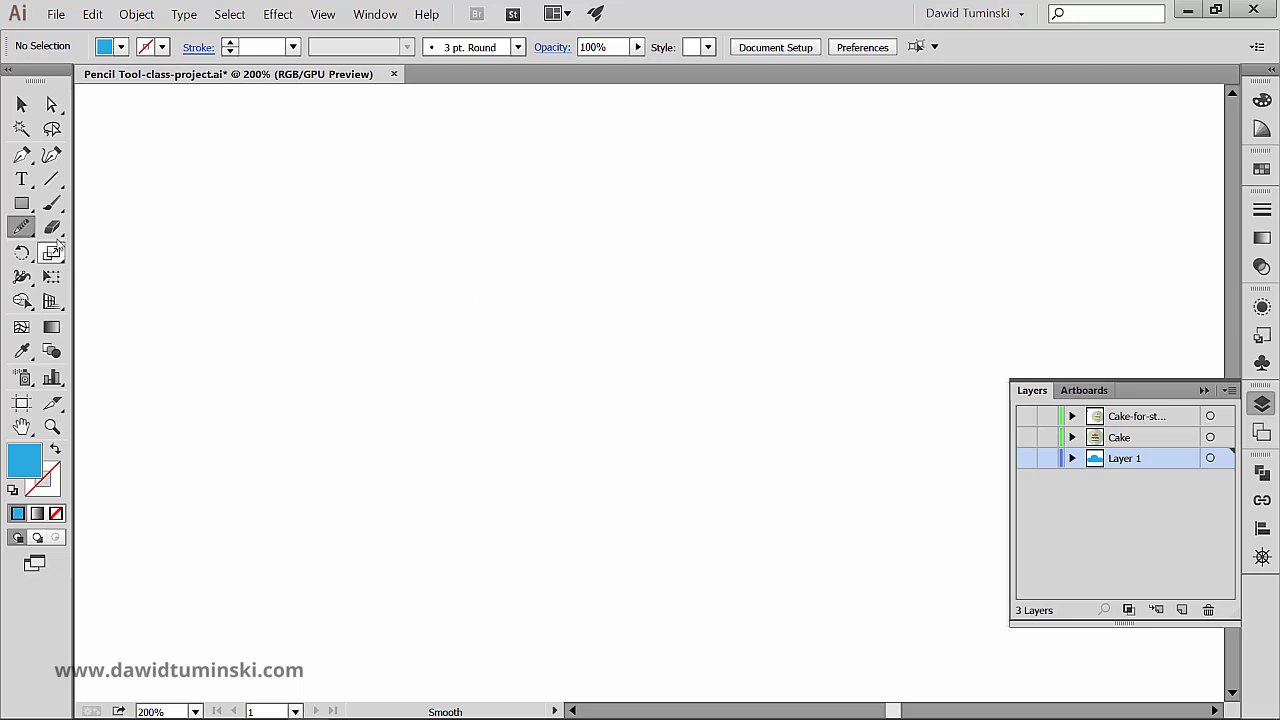
- Make Layer 1 visible, select the blue cloud, and smooth its bumpy top and left edges
left_click(22, 226)
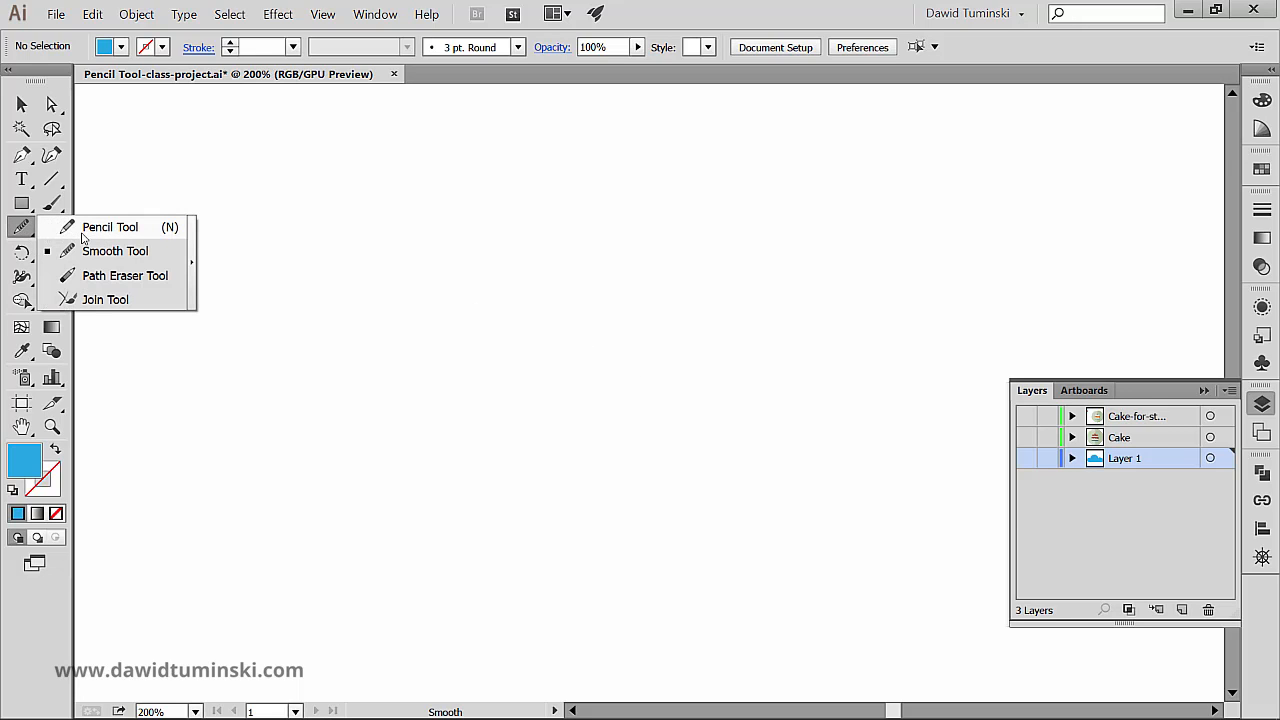
mouse_move(115, 251)
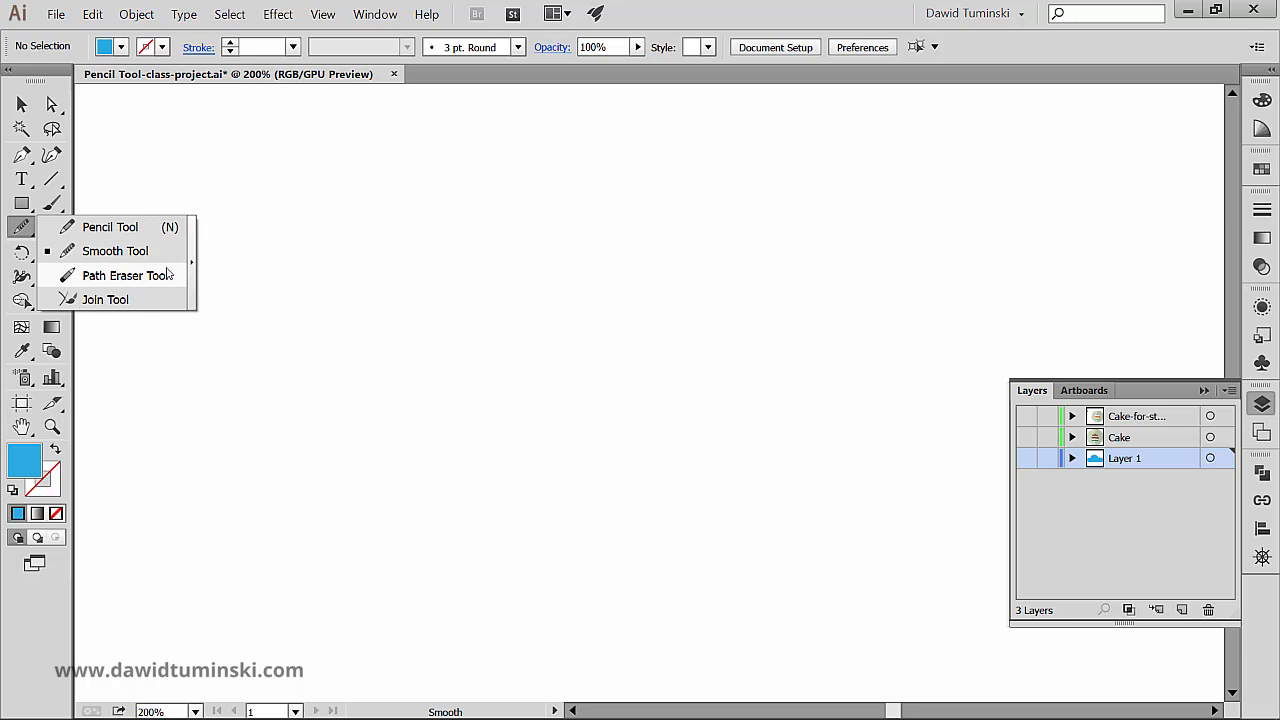
mouse_move(105, 299)
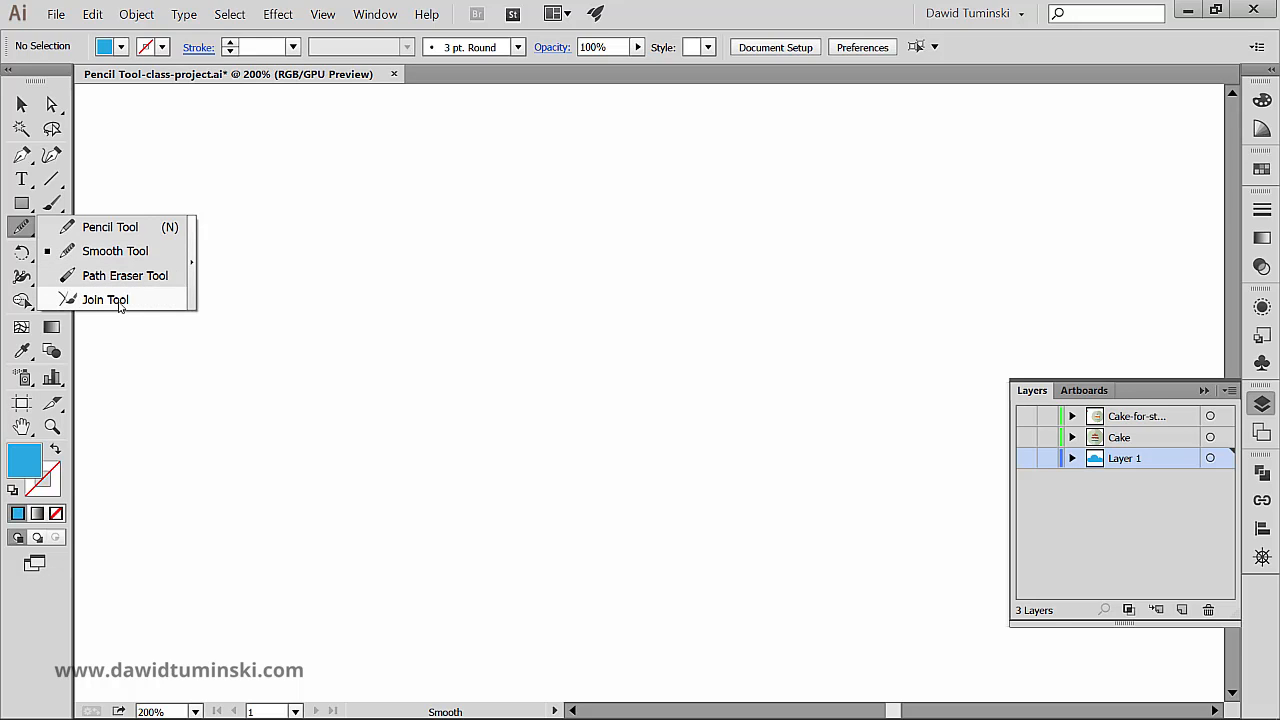
mouse_move(114, 250)
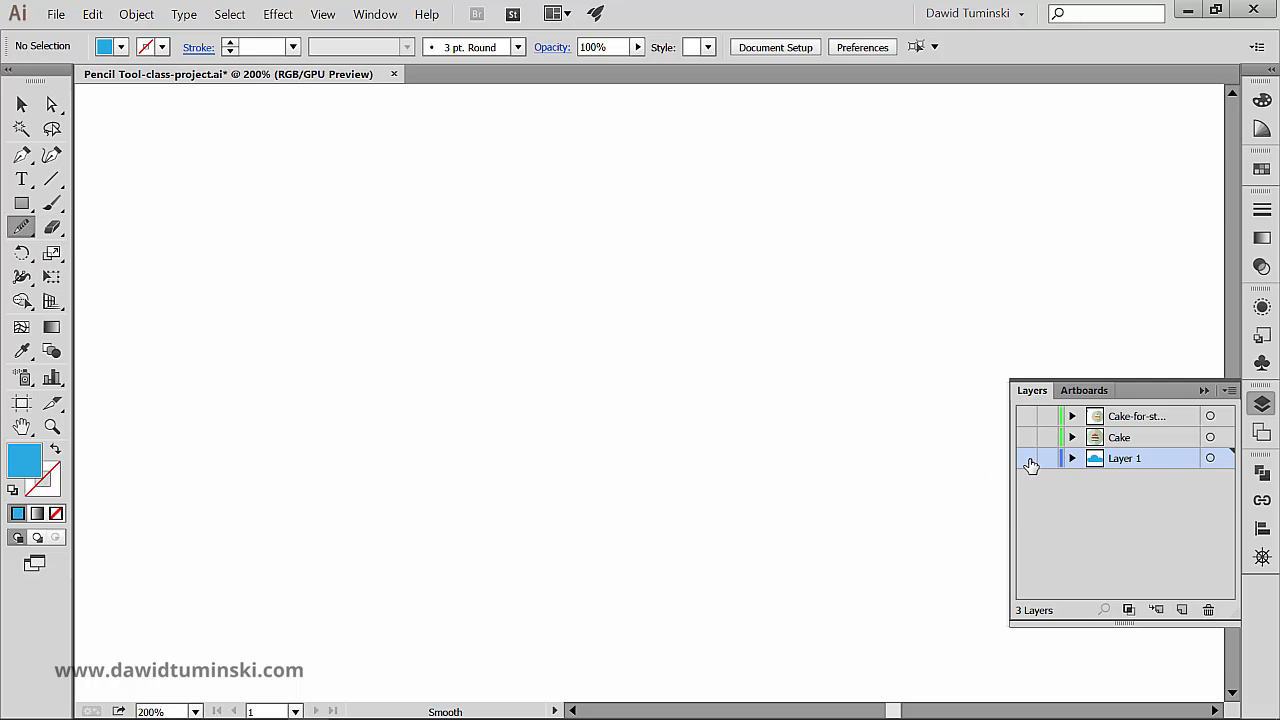
left_click(1025, 458)
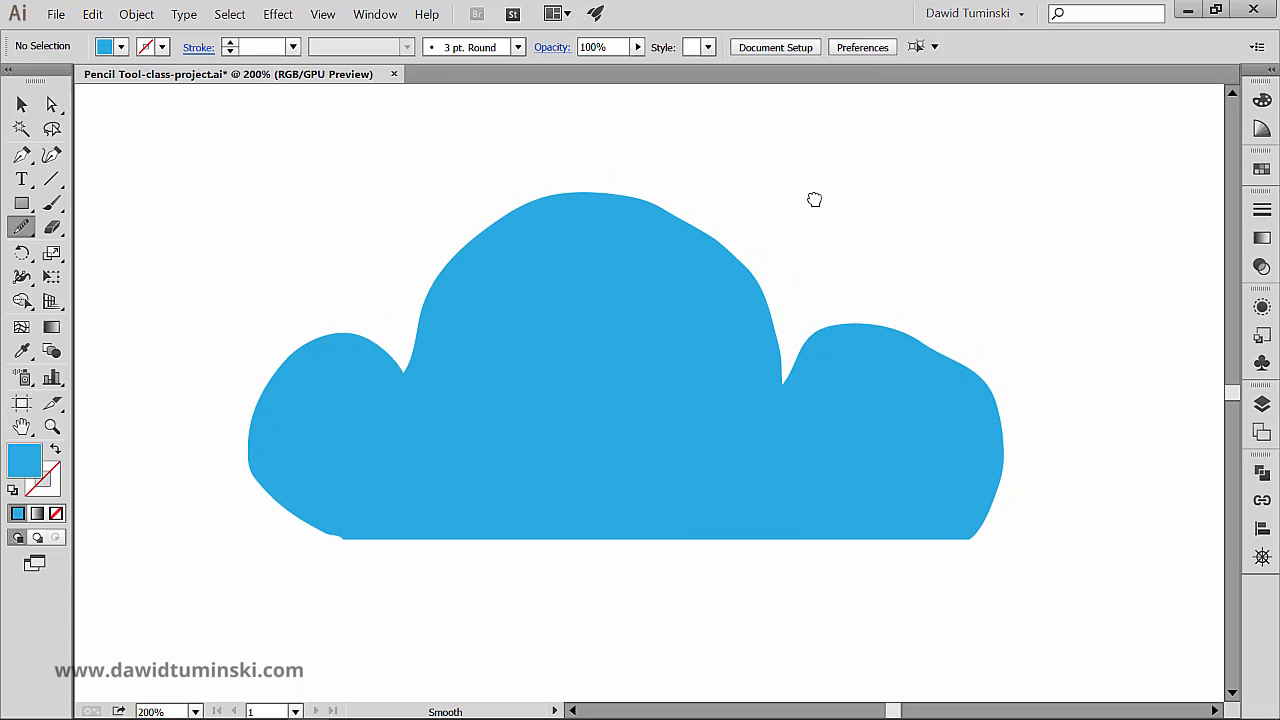
mouse_move(648, 197)
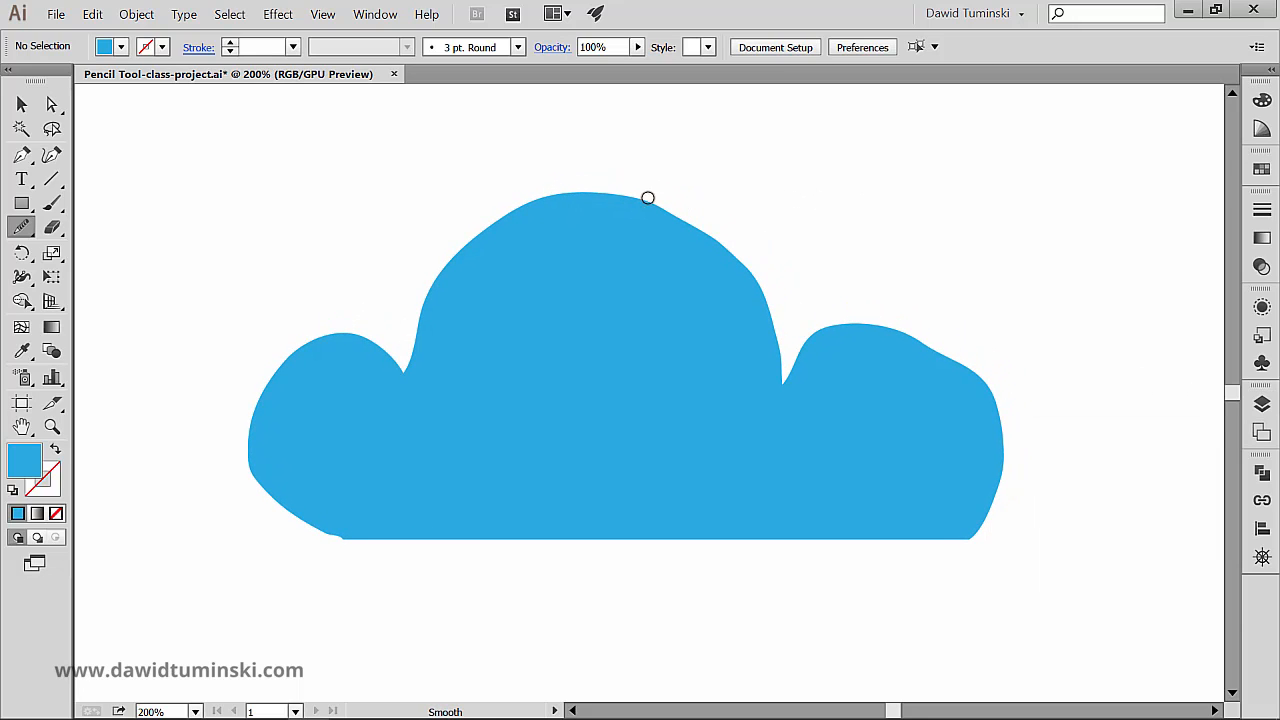
mouse_move(940, 399)
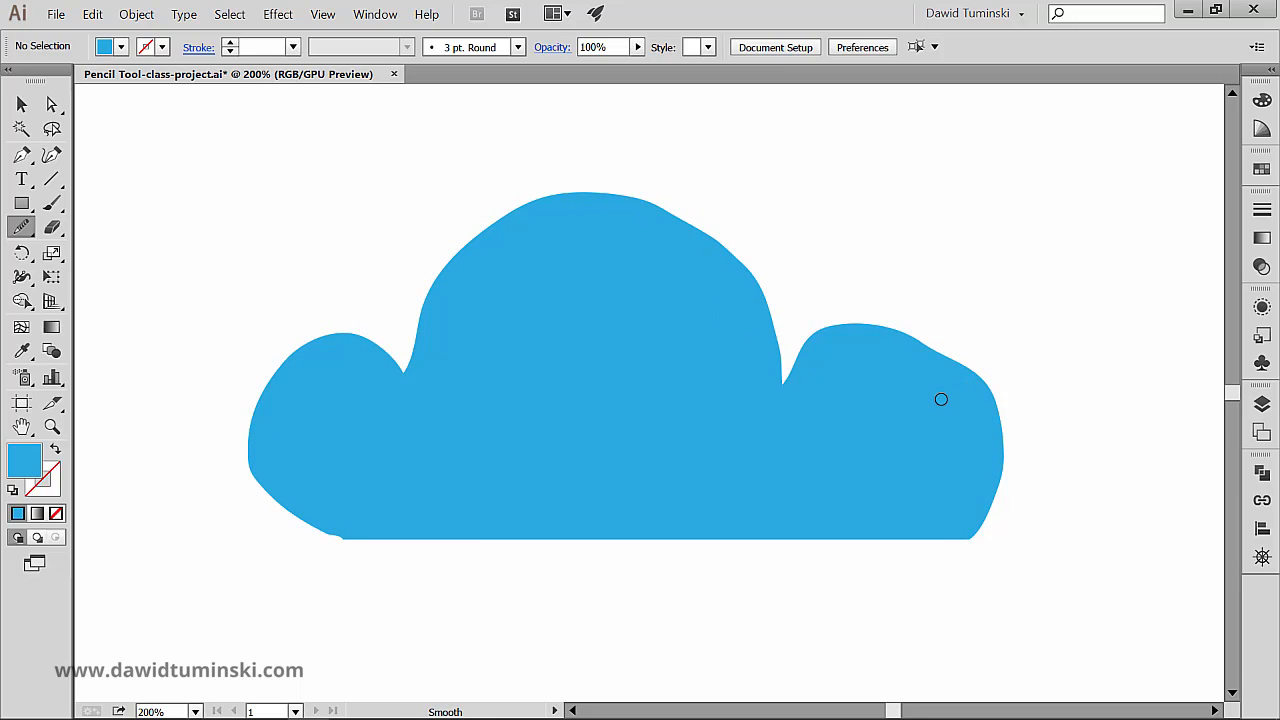
mouse_move(632, 127)
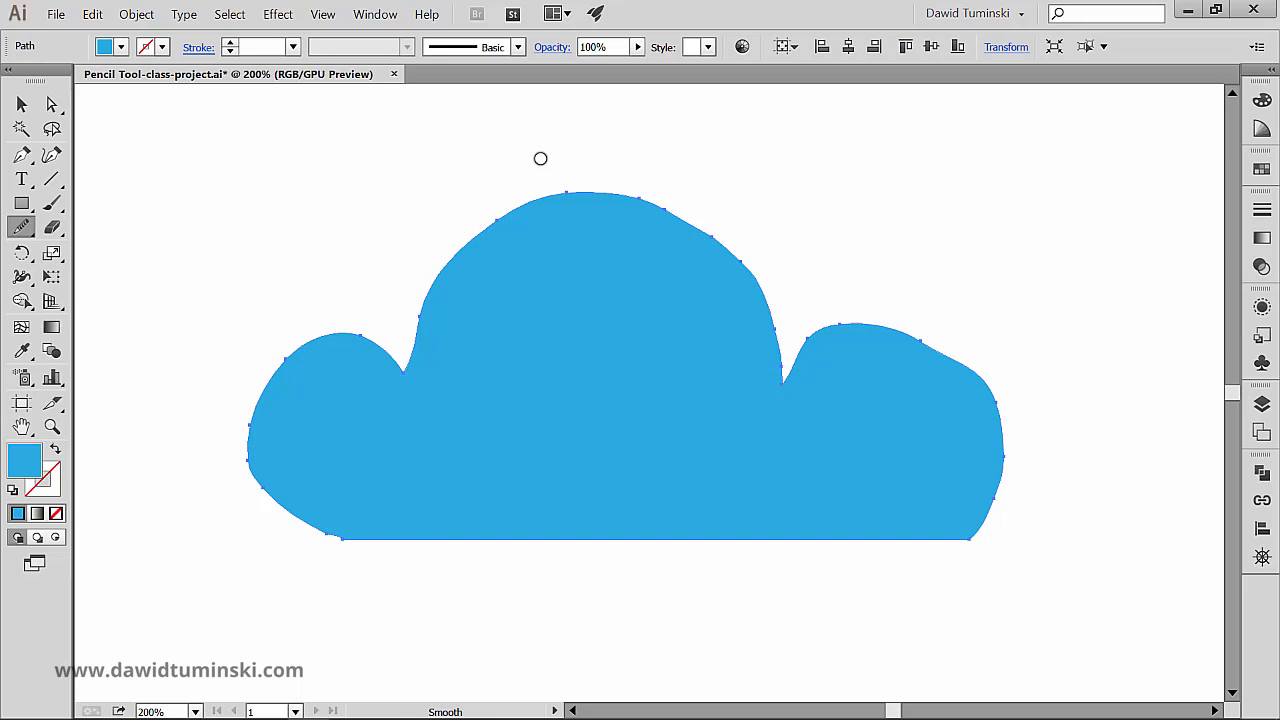
left_click(22, 227)
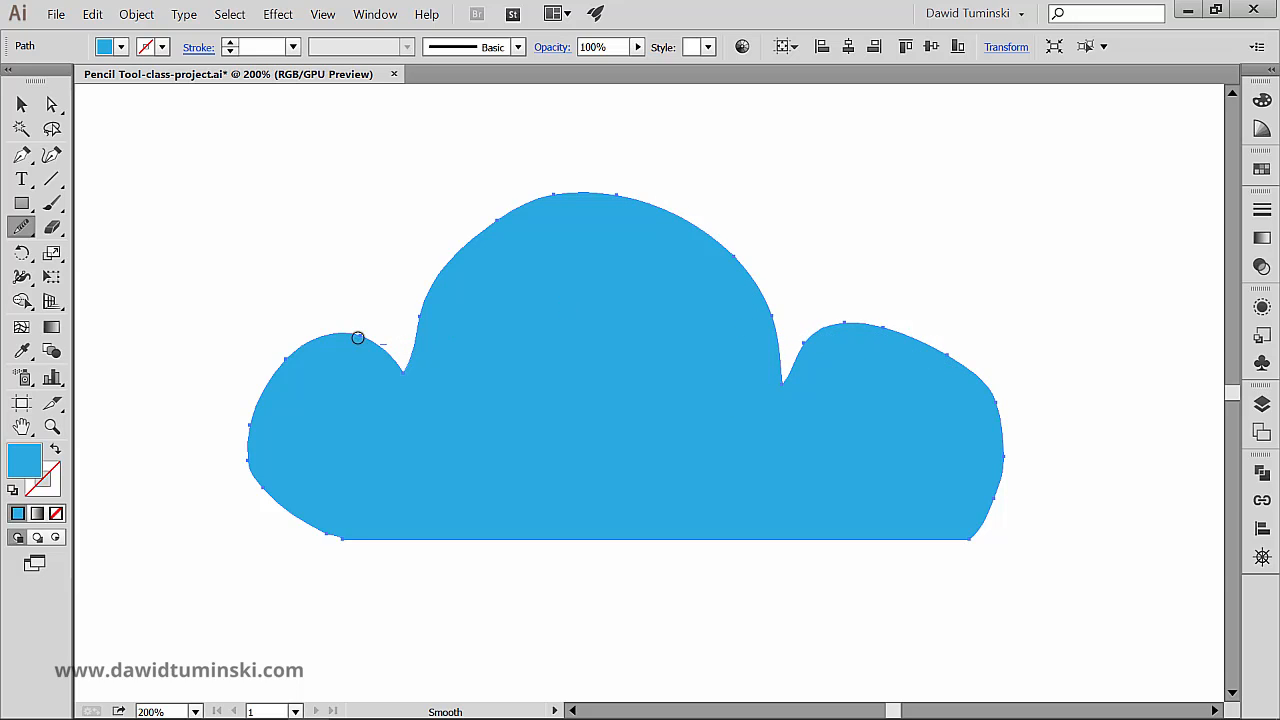
left_click_drag(358, 337, 348, 540)
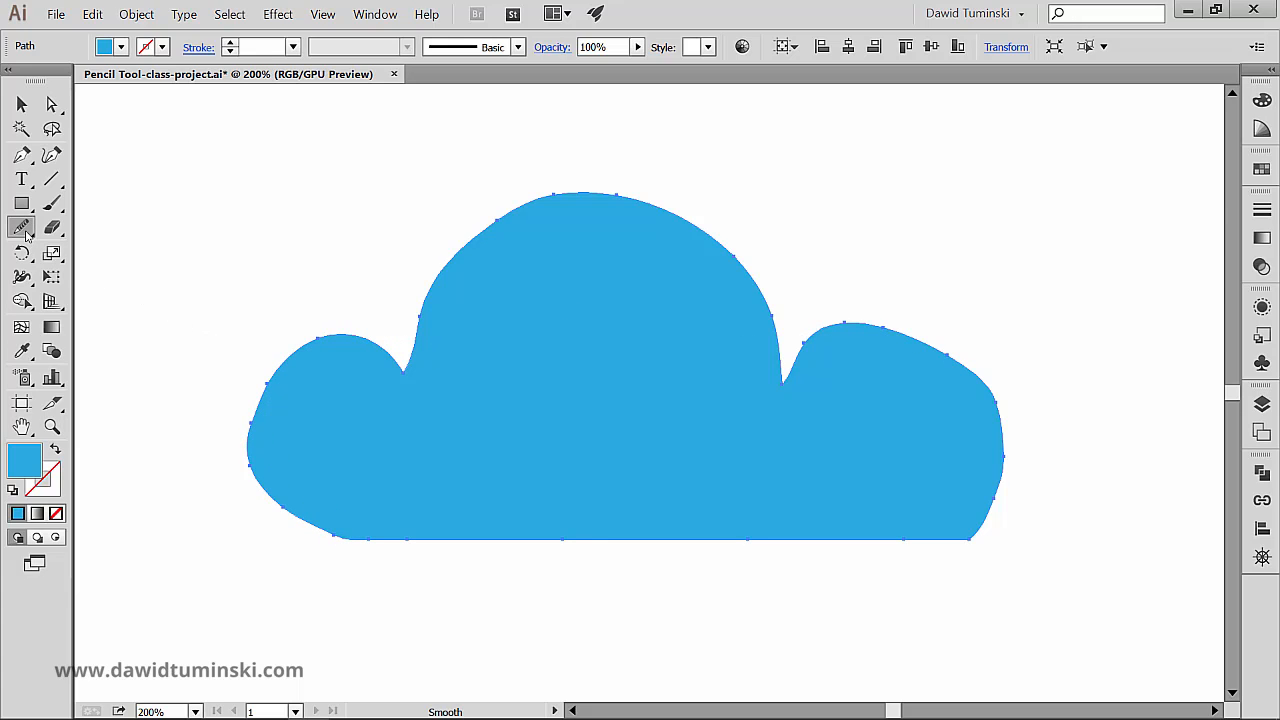
- Set the Smooth Tool's Fidelity slider back to the Smooth extreme and confirm
double_click(22, 227)
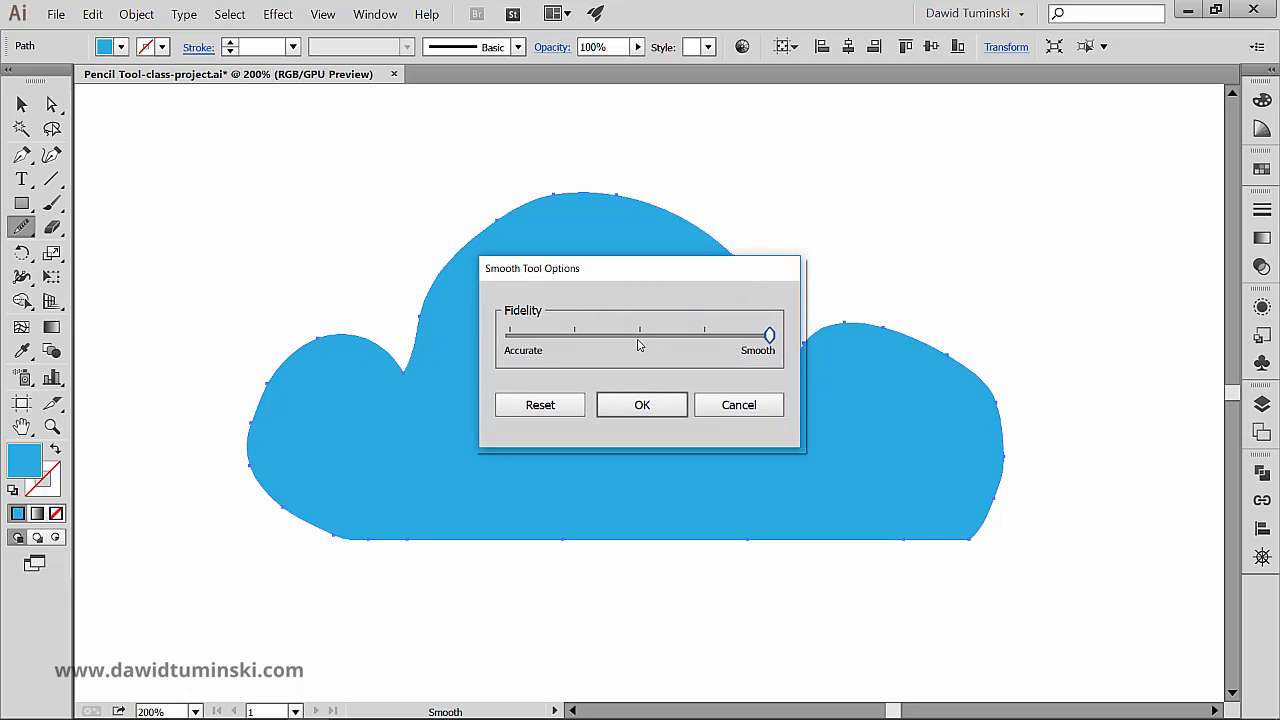
left_click_drag(770, 334, 573, 334)
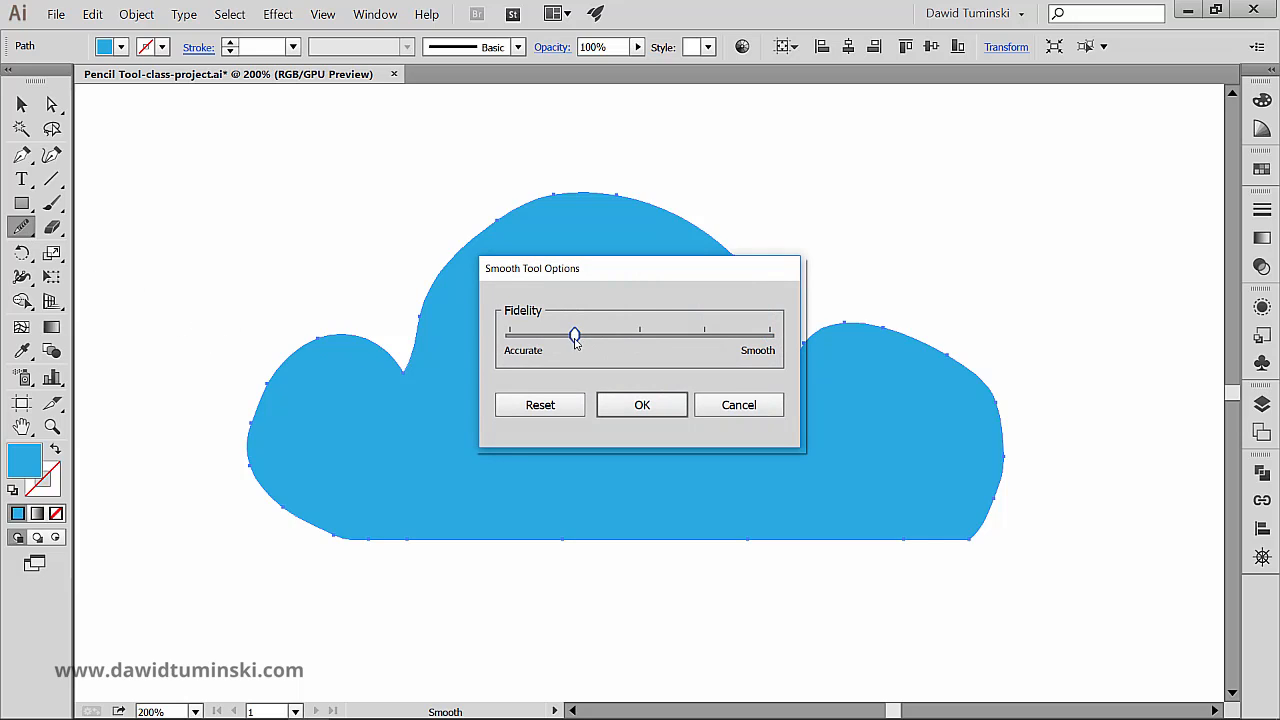
left_click_drag(574, 334, 769, 334)
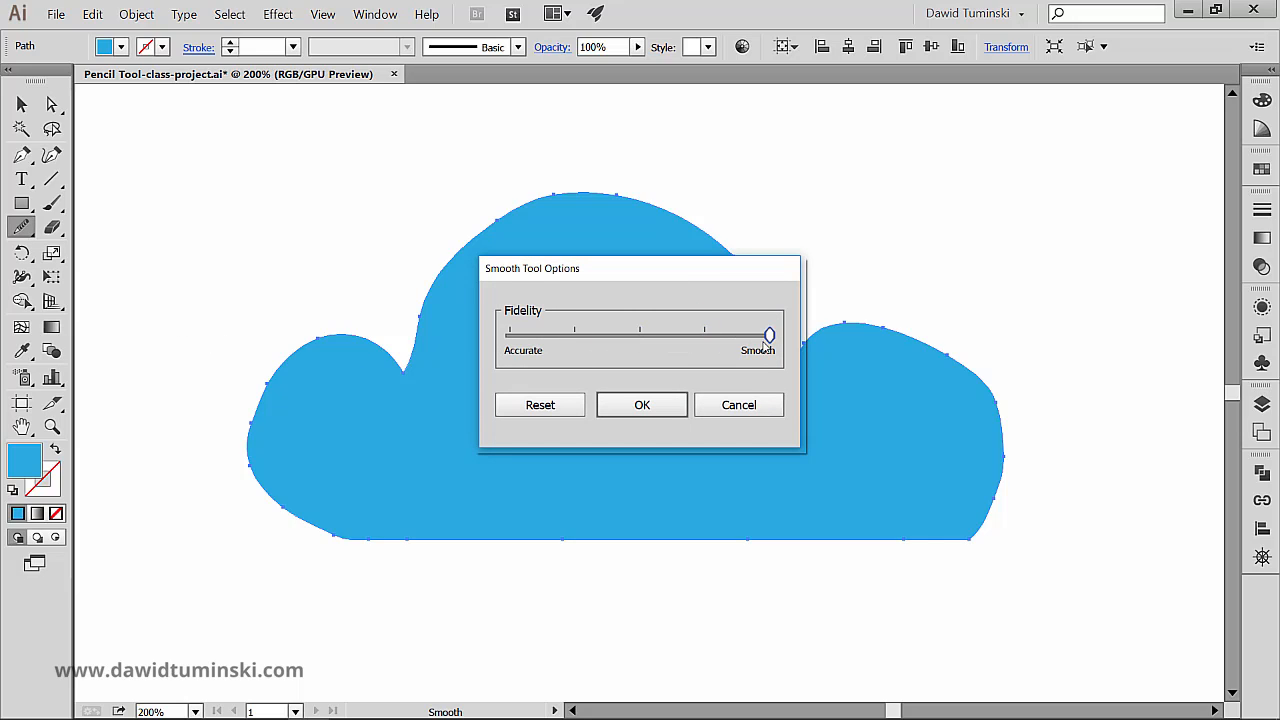
left_click(641, 404)
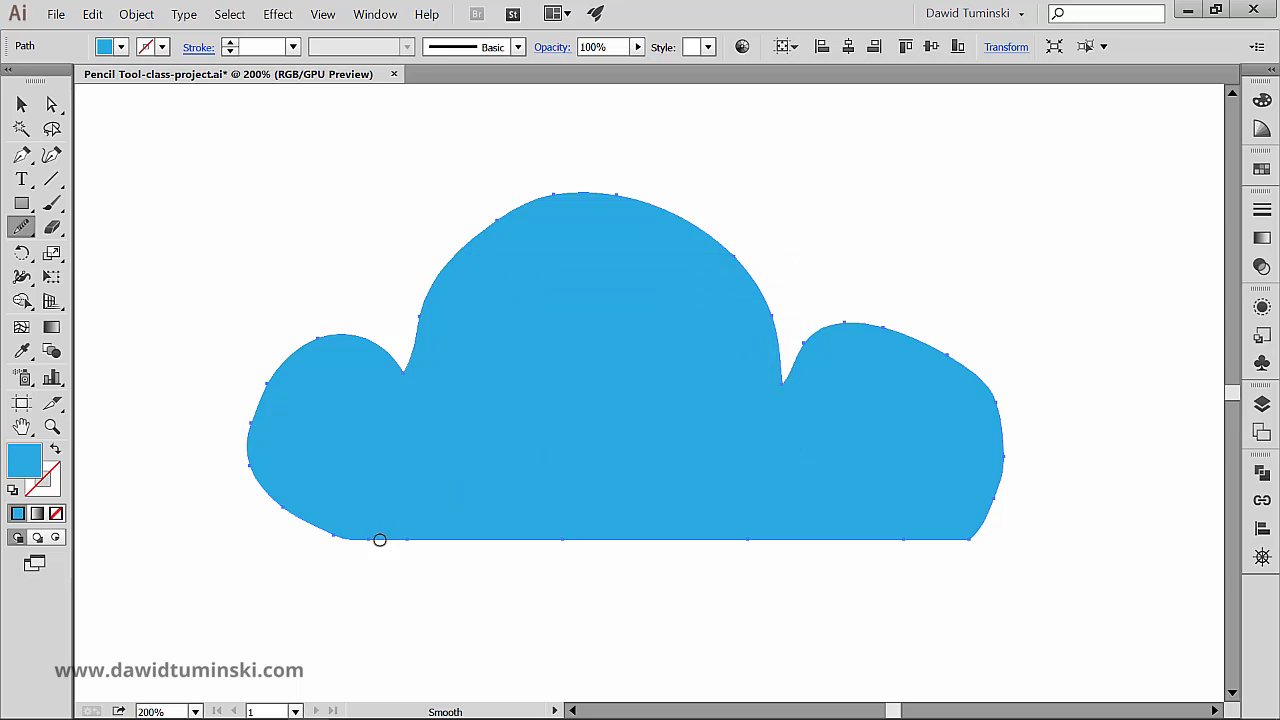
mouse_move(236, 318)
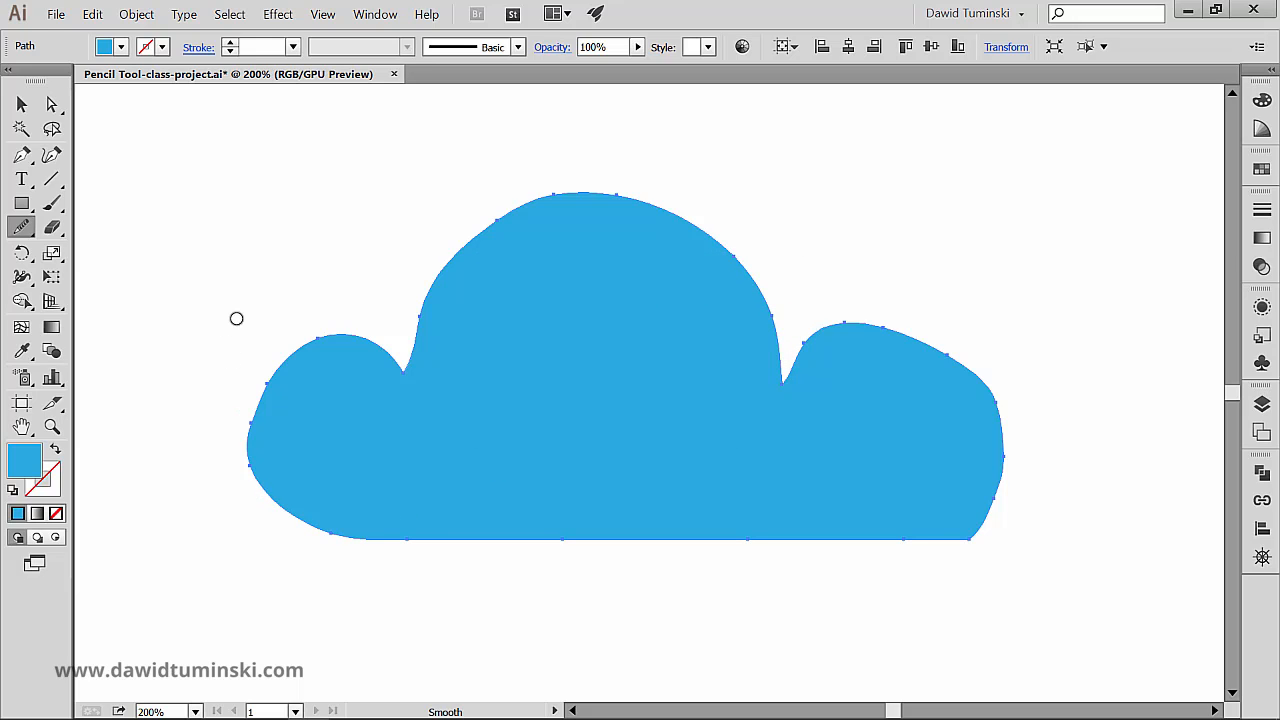
- With the Path Eraser Tool, erase the outline on the big bump's left side
left_click(22, 227)
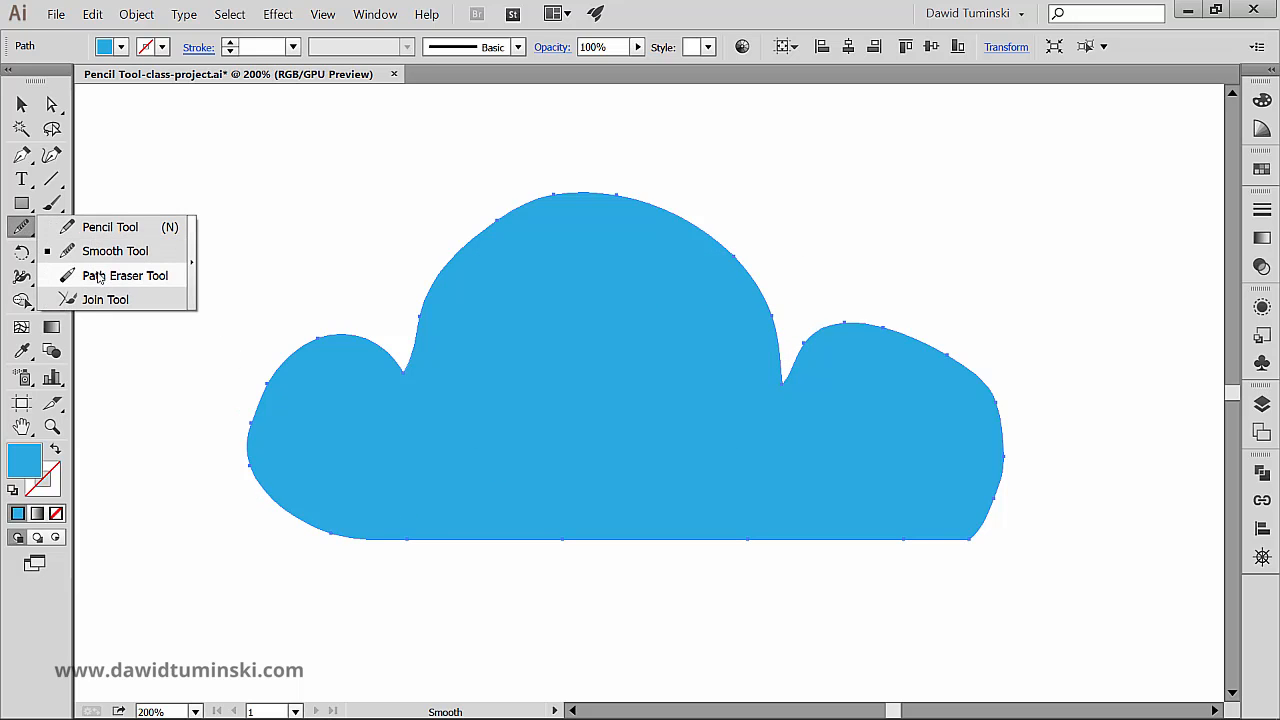
left_click(125, 275)
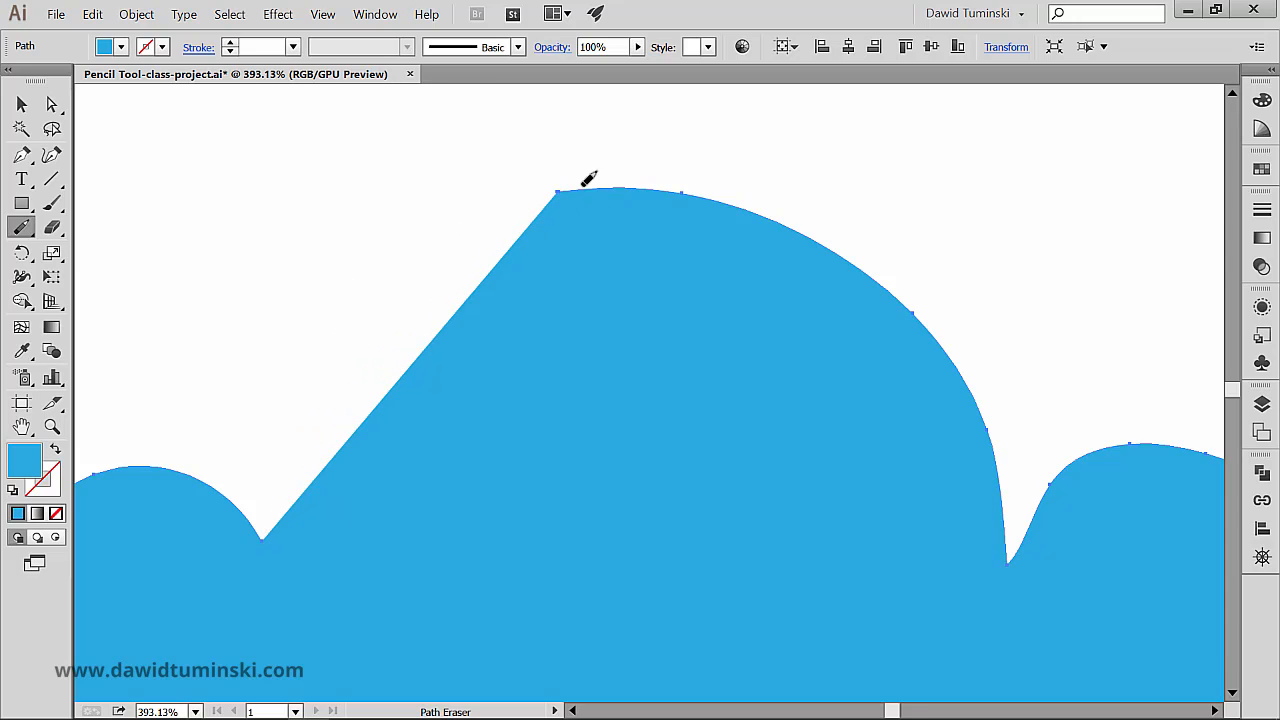
left_click_drag(556, 191, 685, 191)
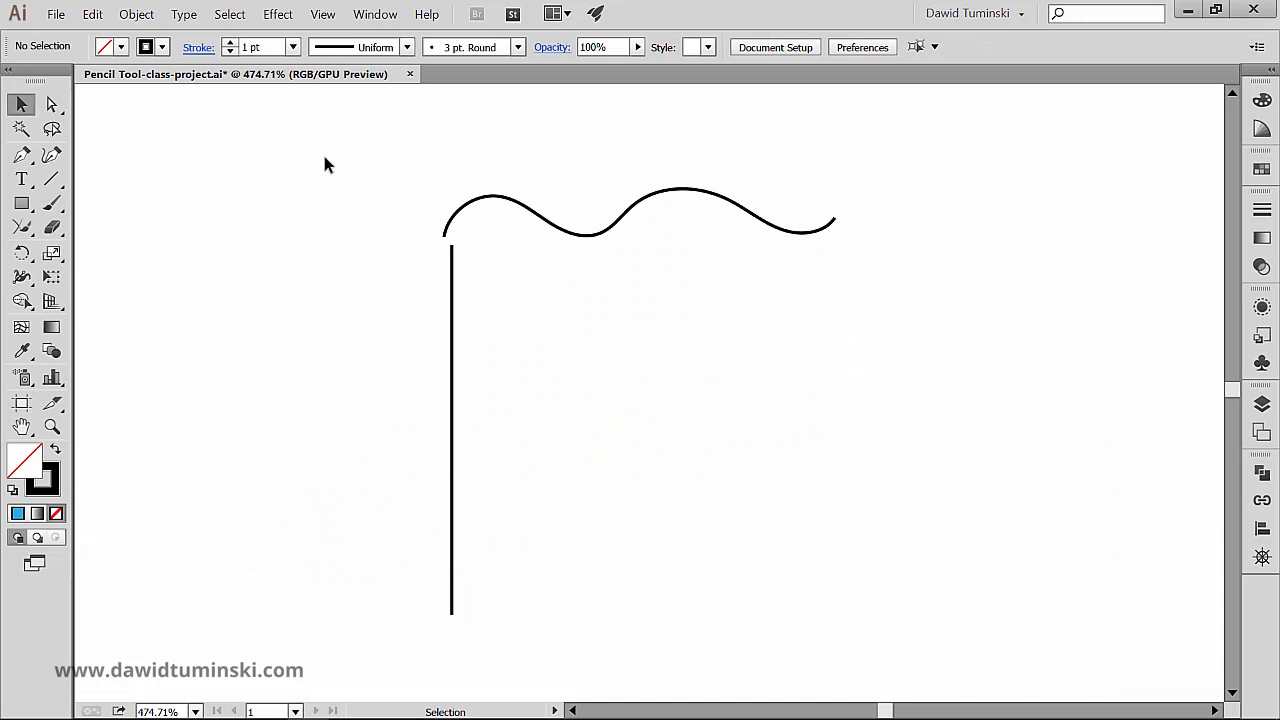
- Join the wavy line's left end to the vertical line's top with the Join Tool
left_click(21, 227)
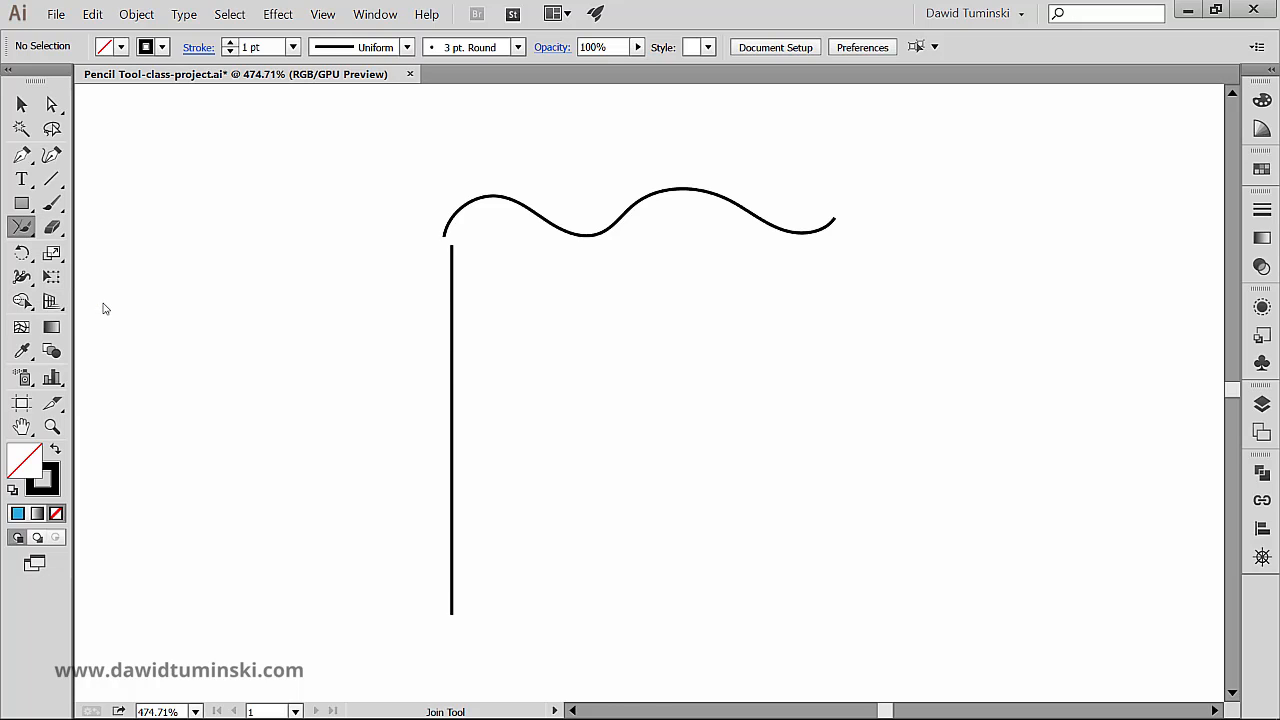
mouse_move(583, 305)
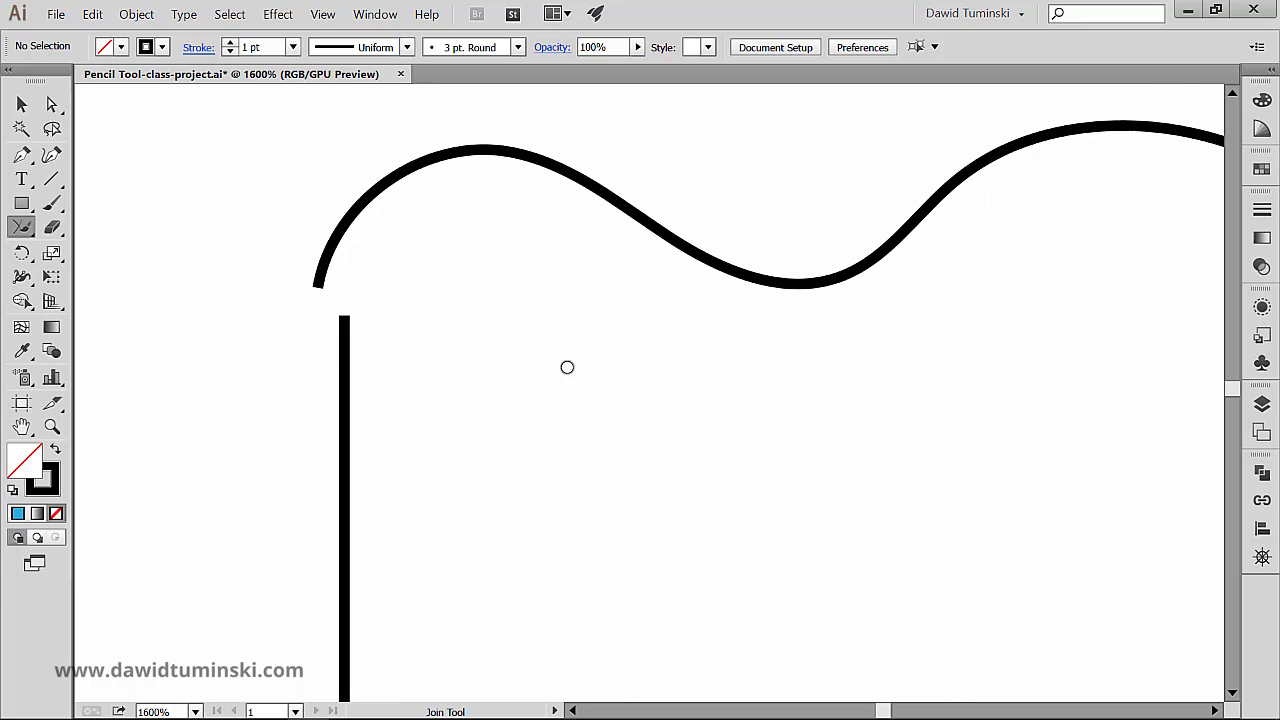
mouse_move(460, 357)
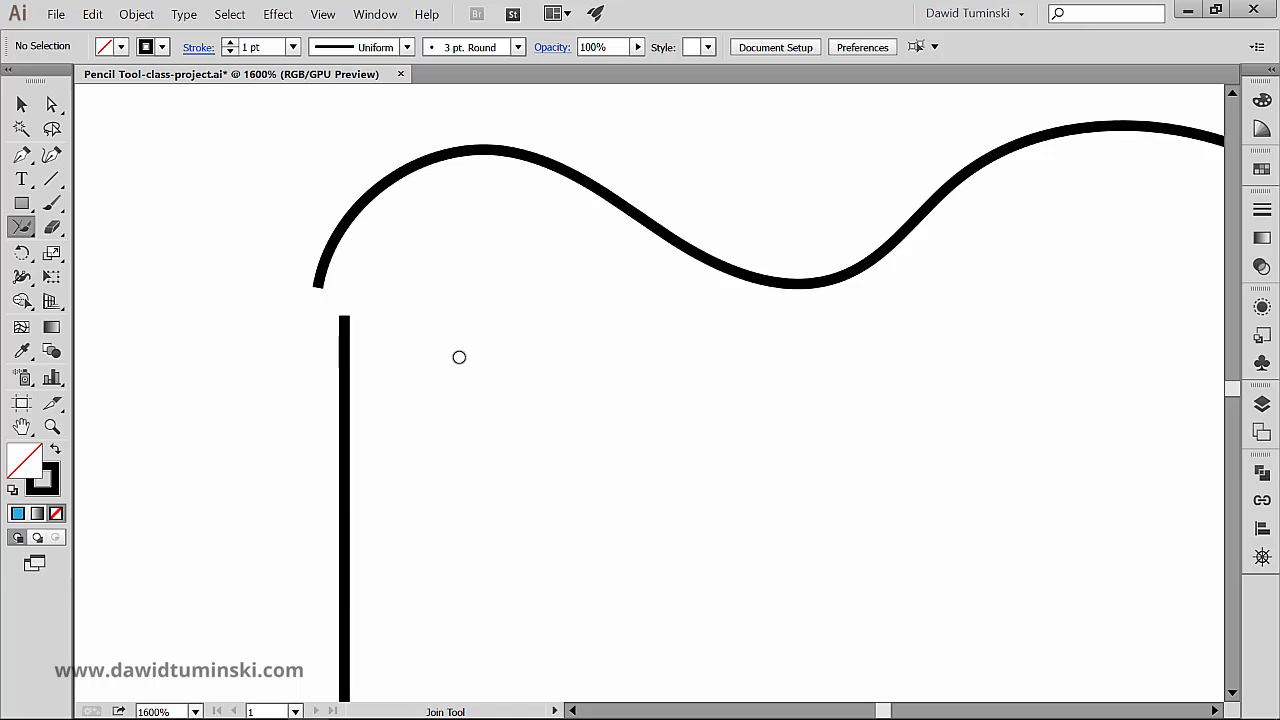
mouse_move(130, 258)
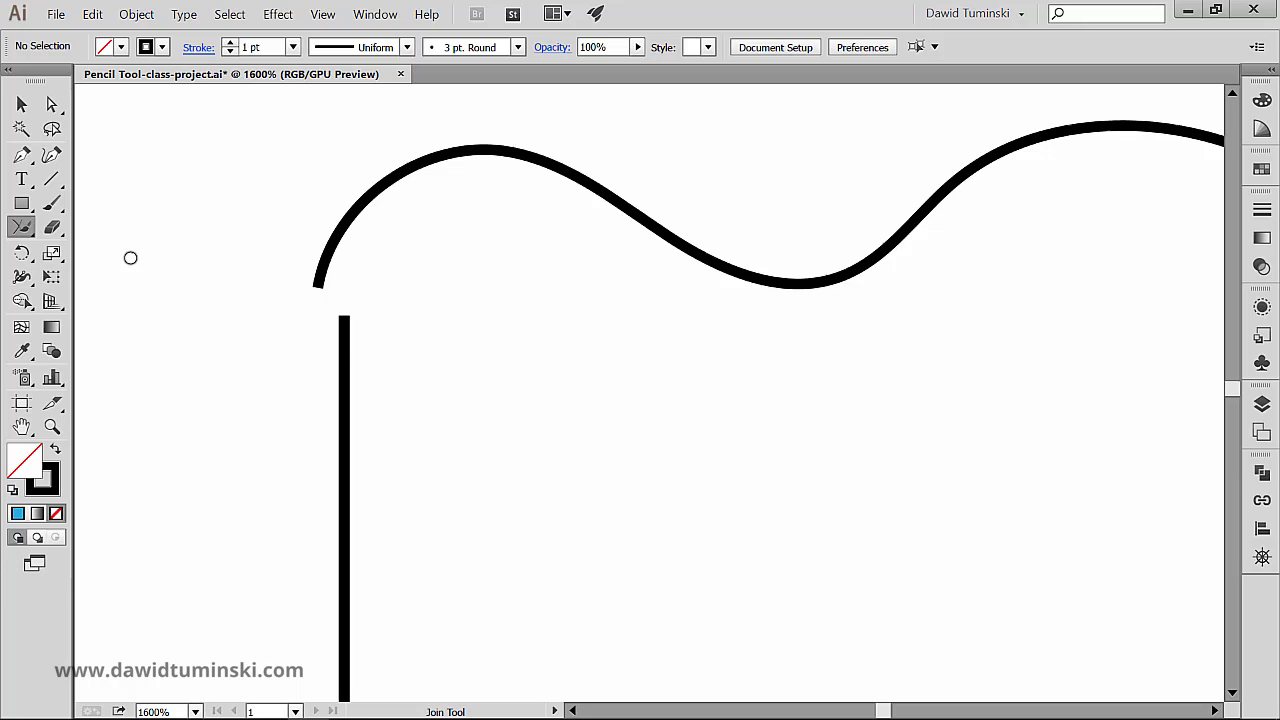
mouse_move(145, 289)
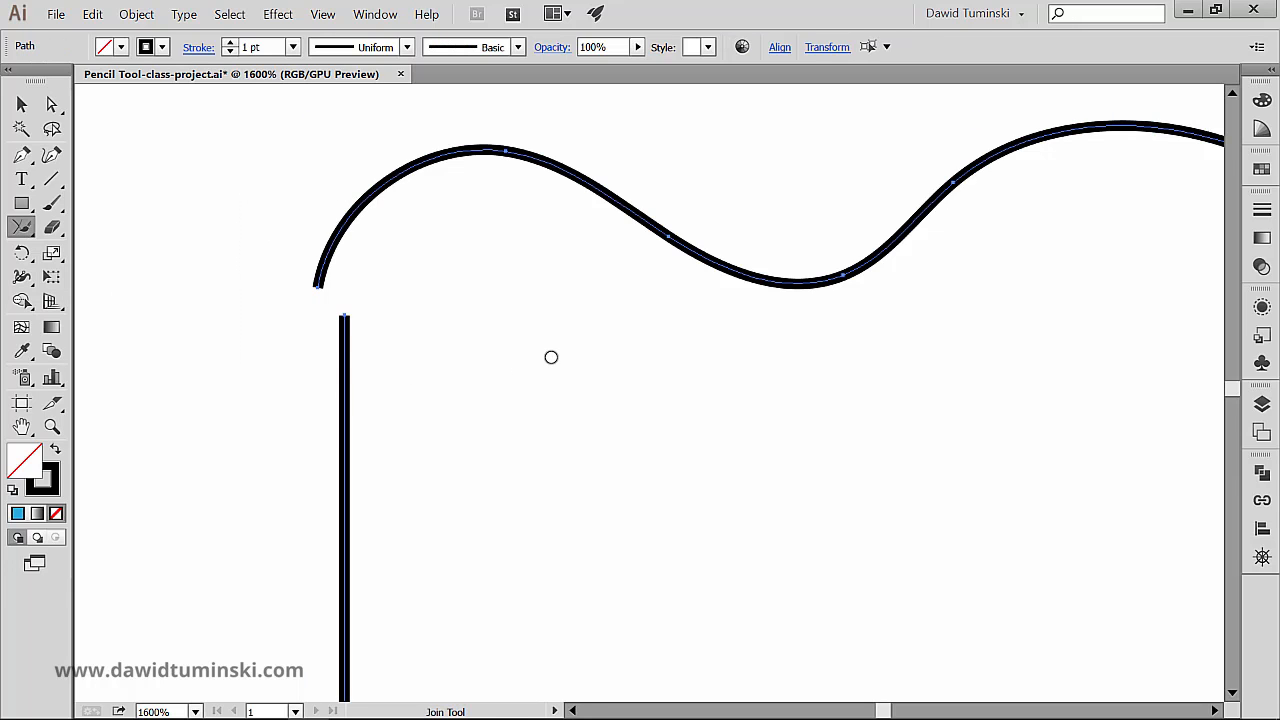
mouse_move(387, 263)
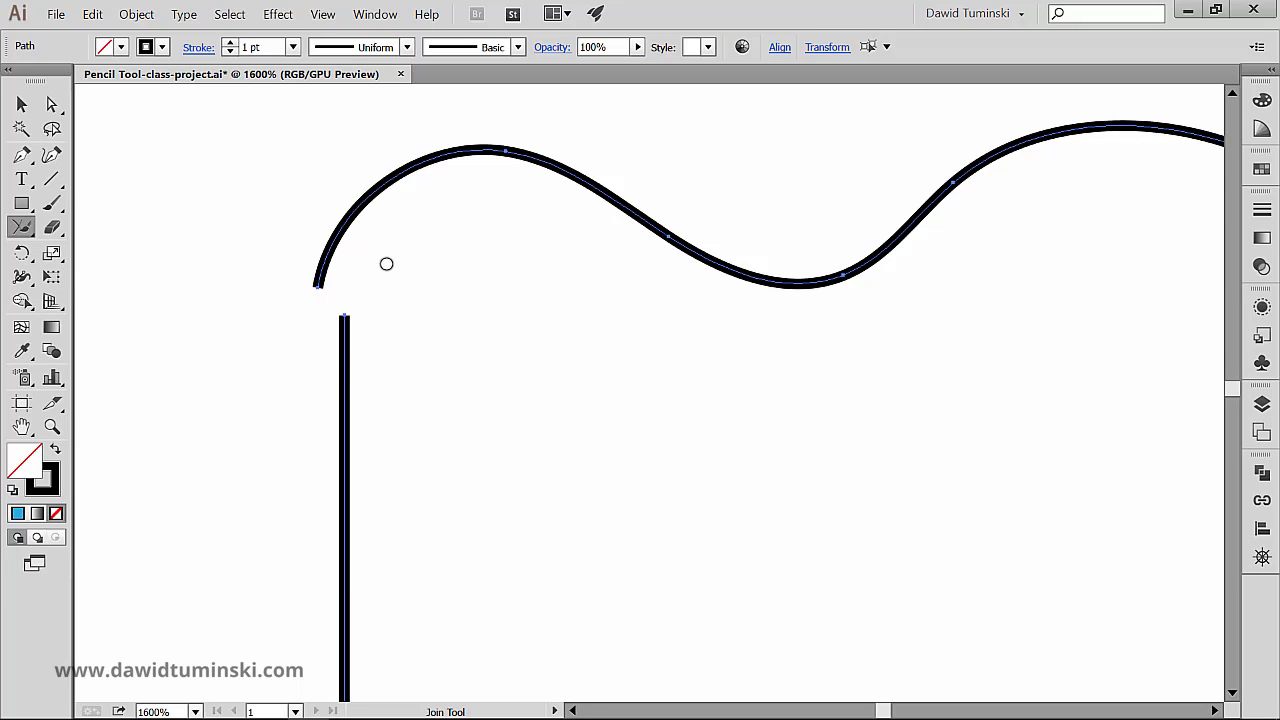
left_click_drag(315, 280, 345, 320)
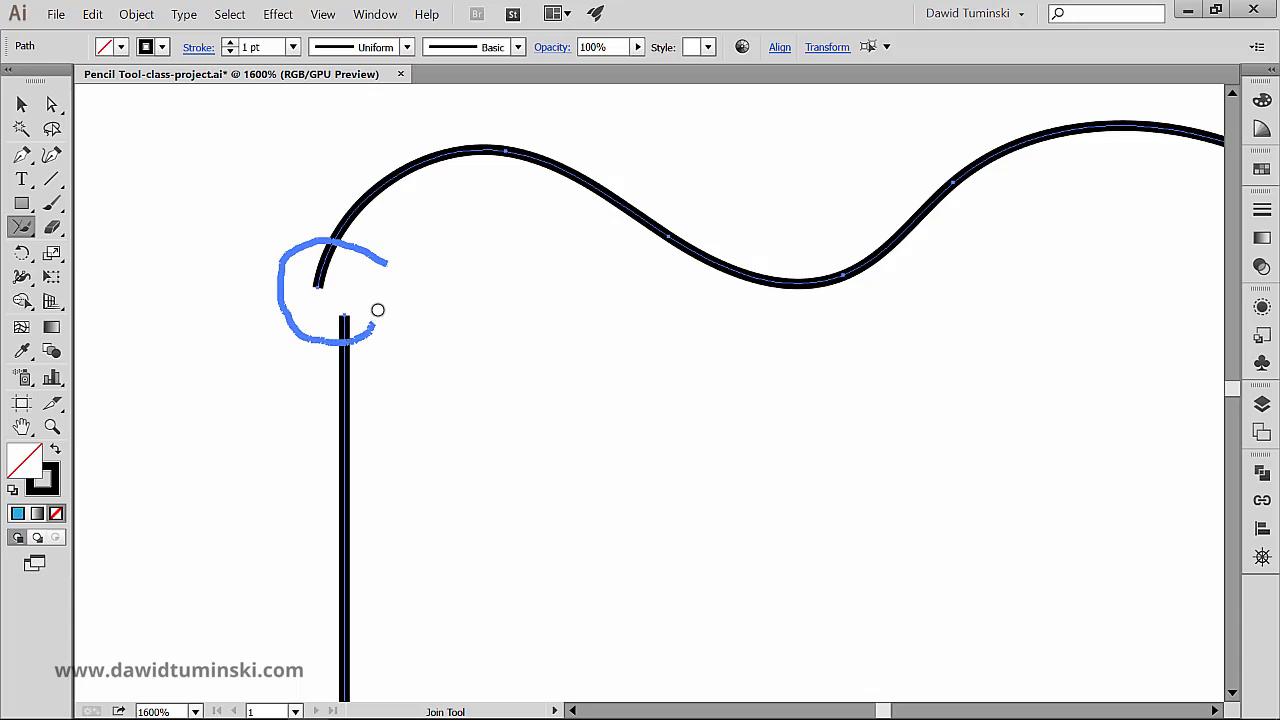